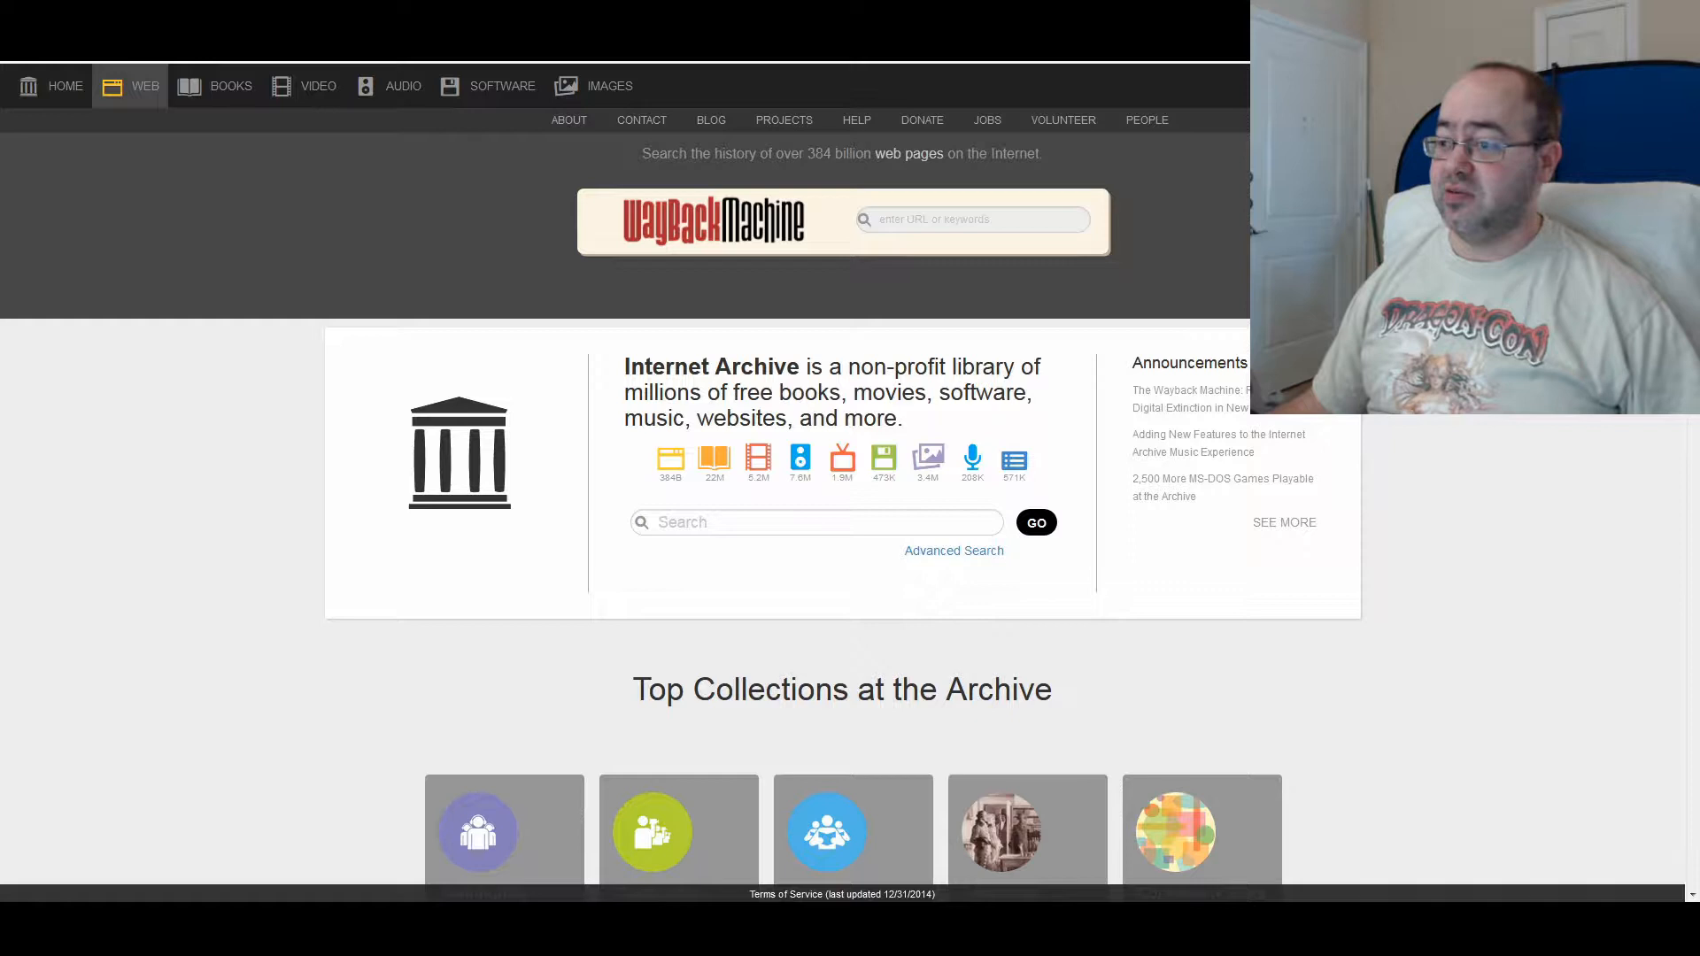
# - Browse the software collections on offer and look into the Internet Arcade collection
pyautogui.scroll(-3)
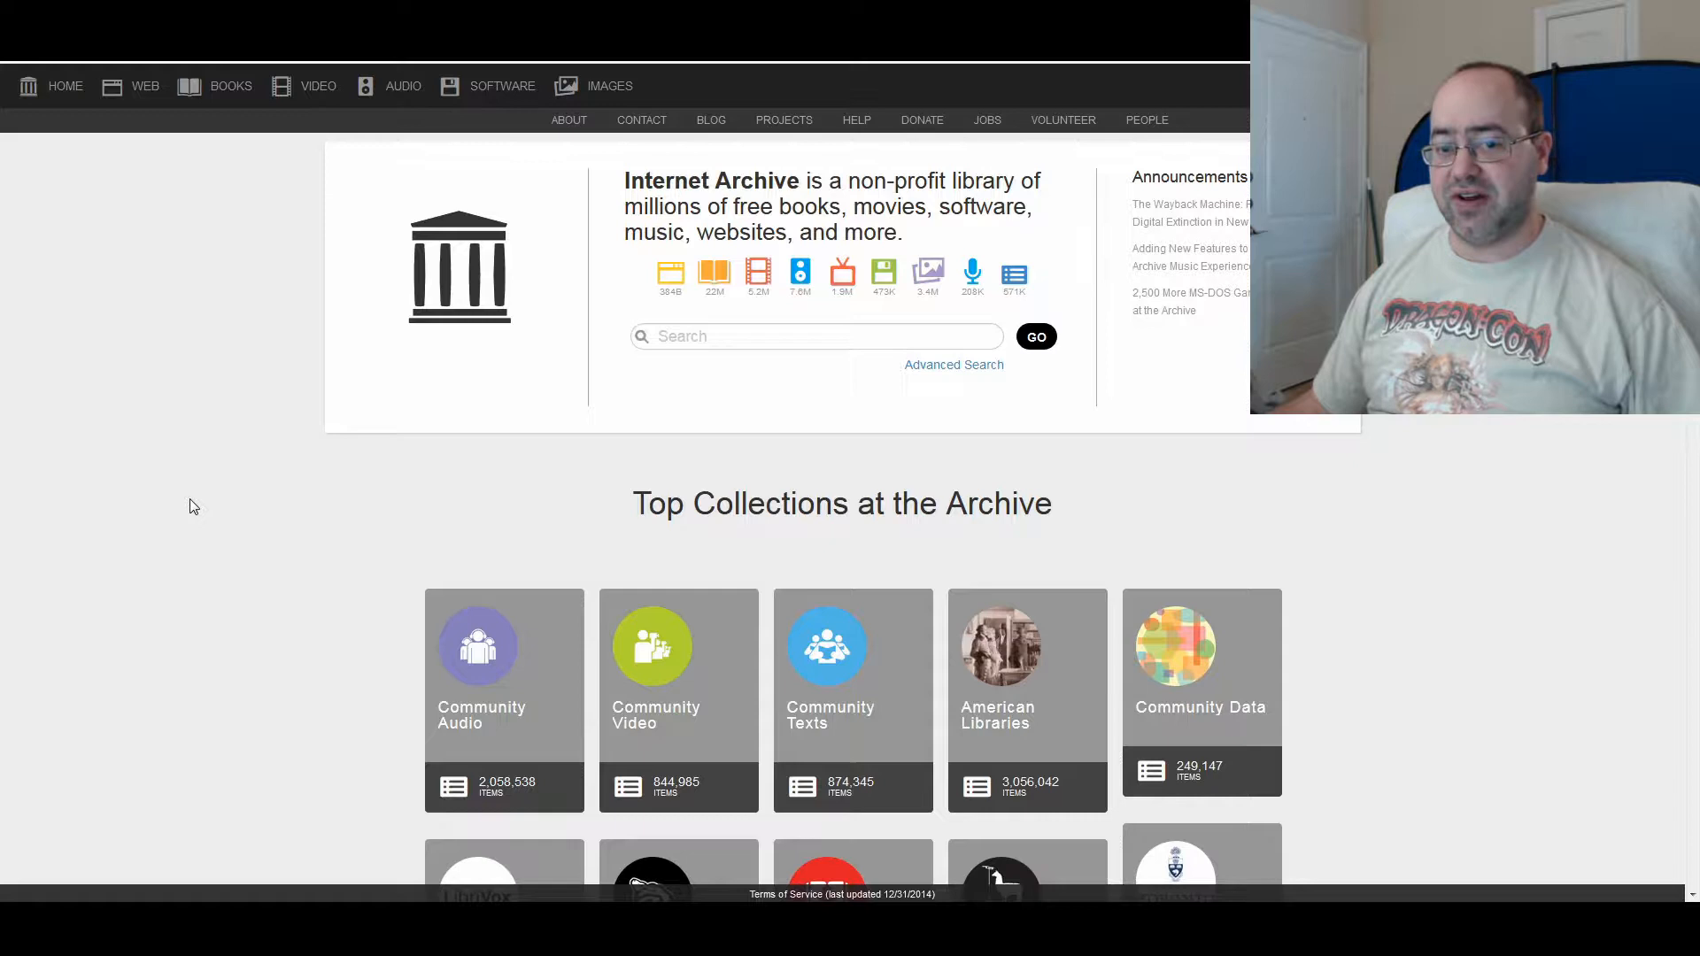
pyautogui.moveTo(199, 372)
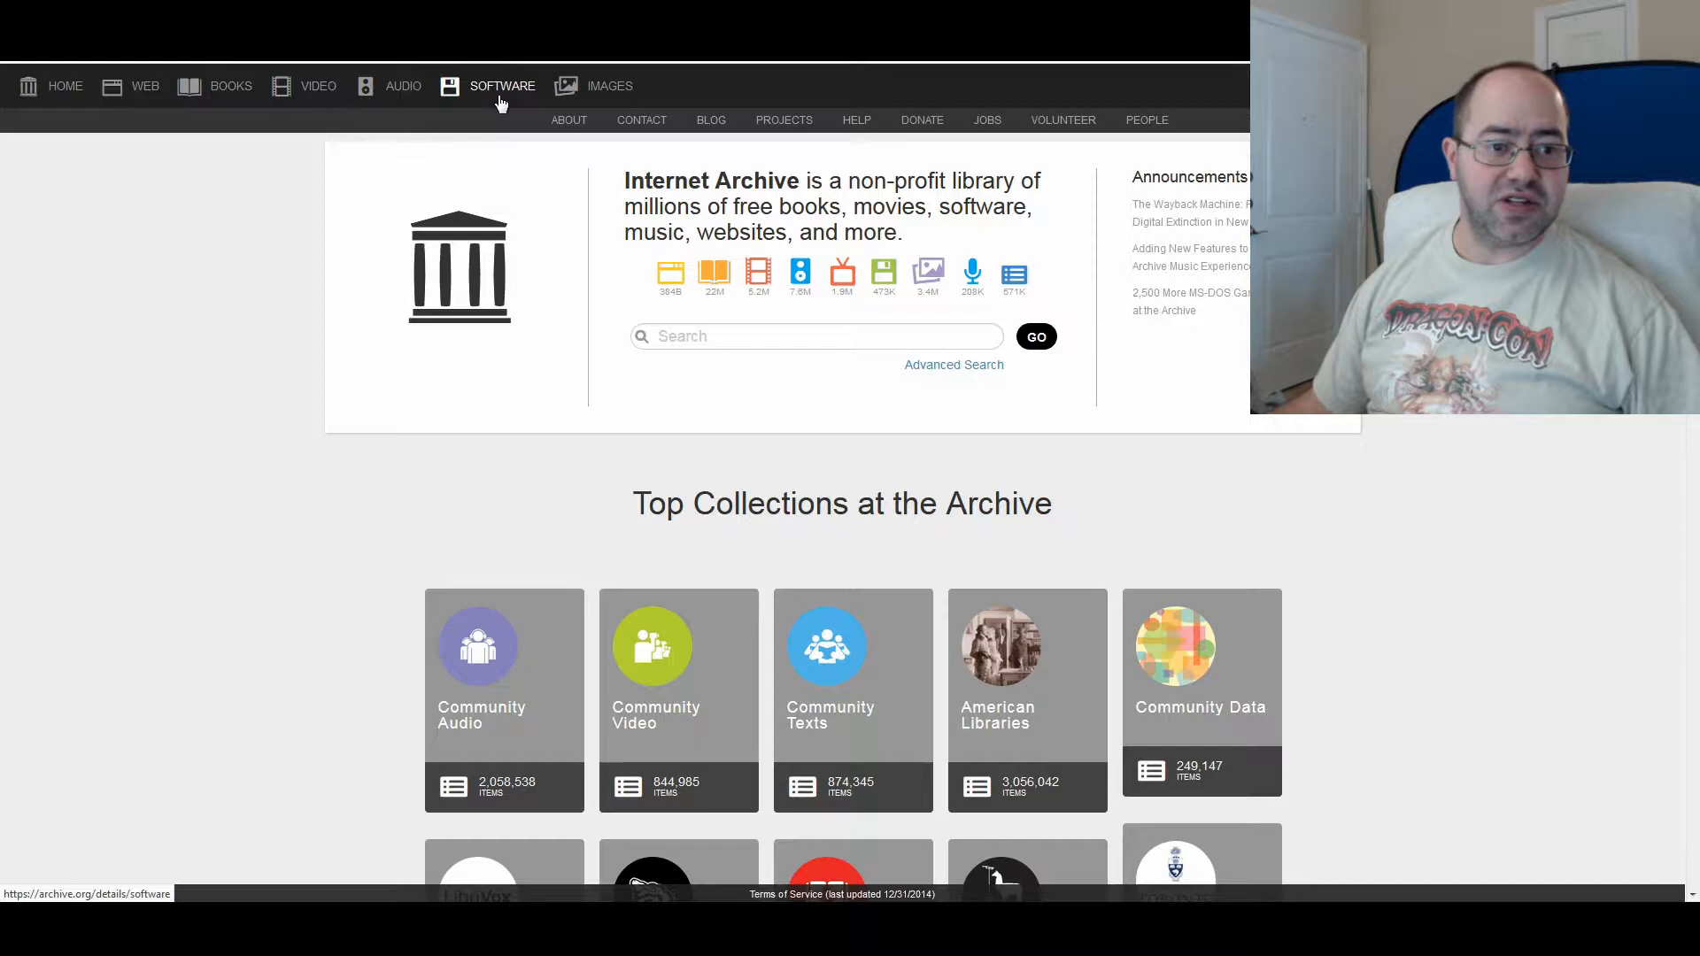
pyautogui.click(502, 86)
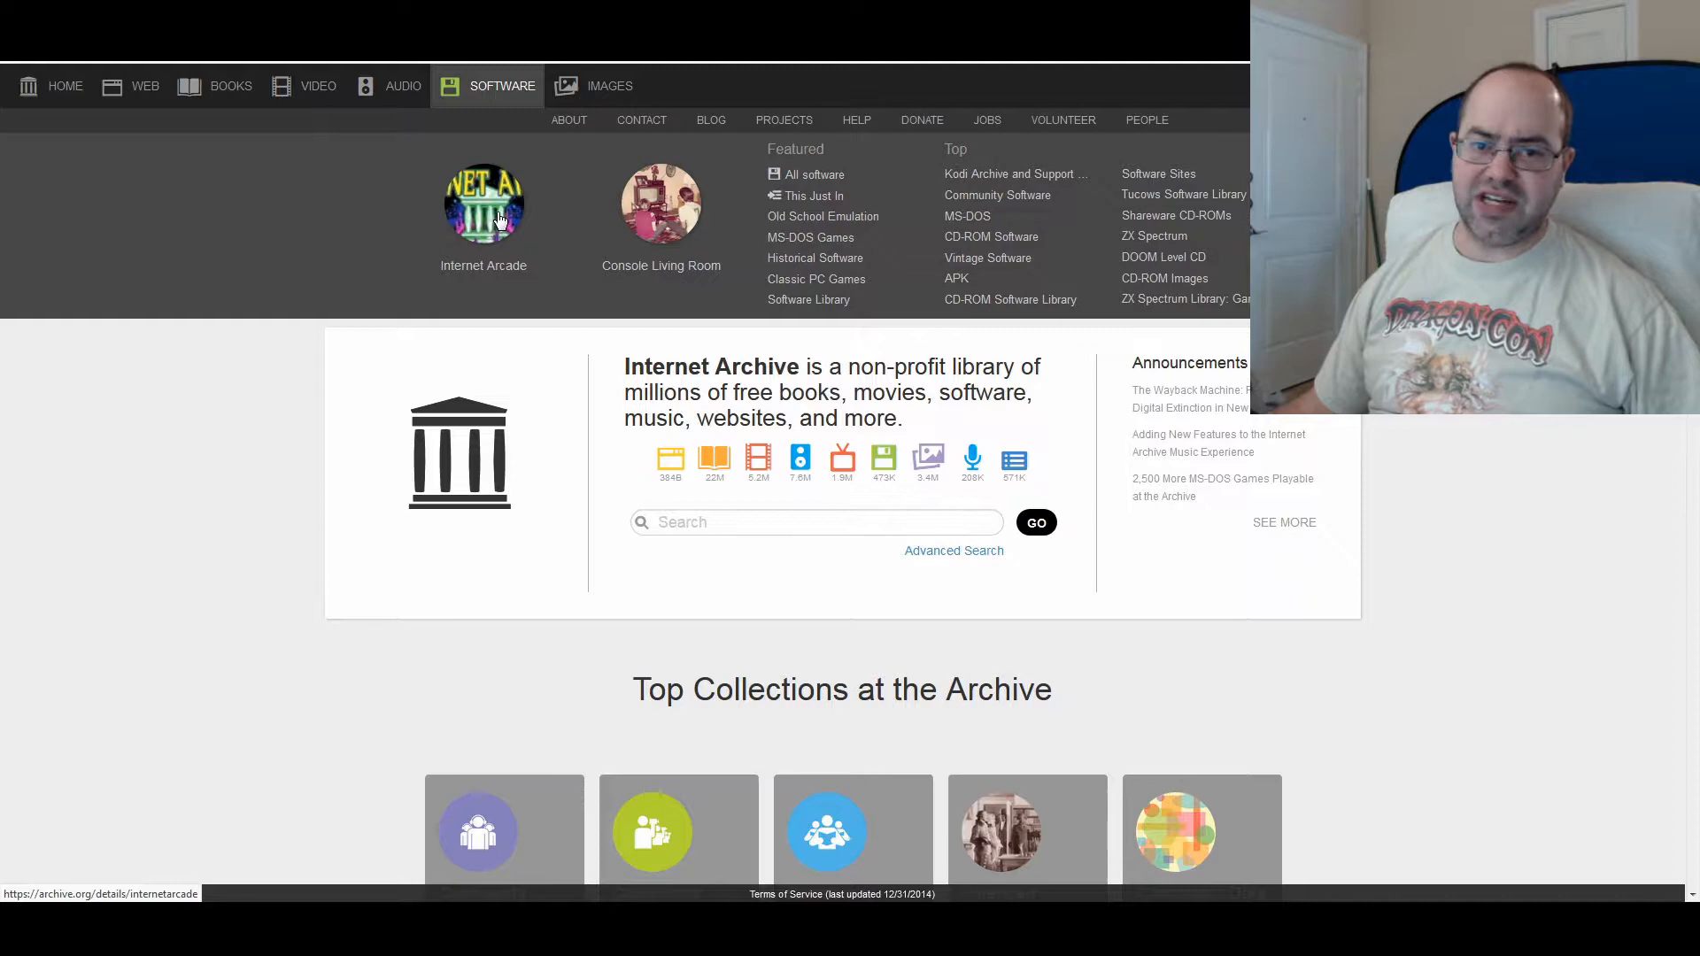
pyautogui.click(484, 204)
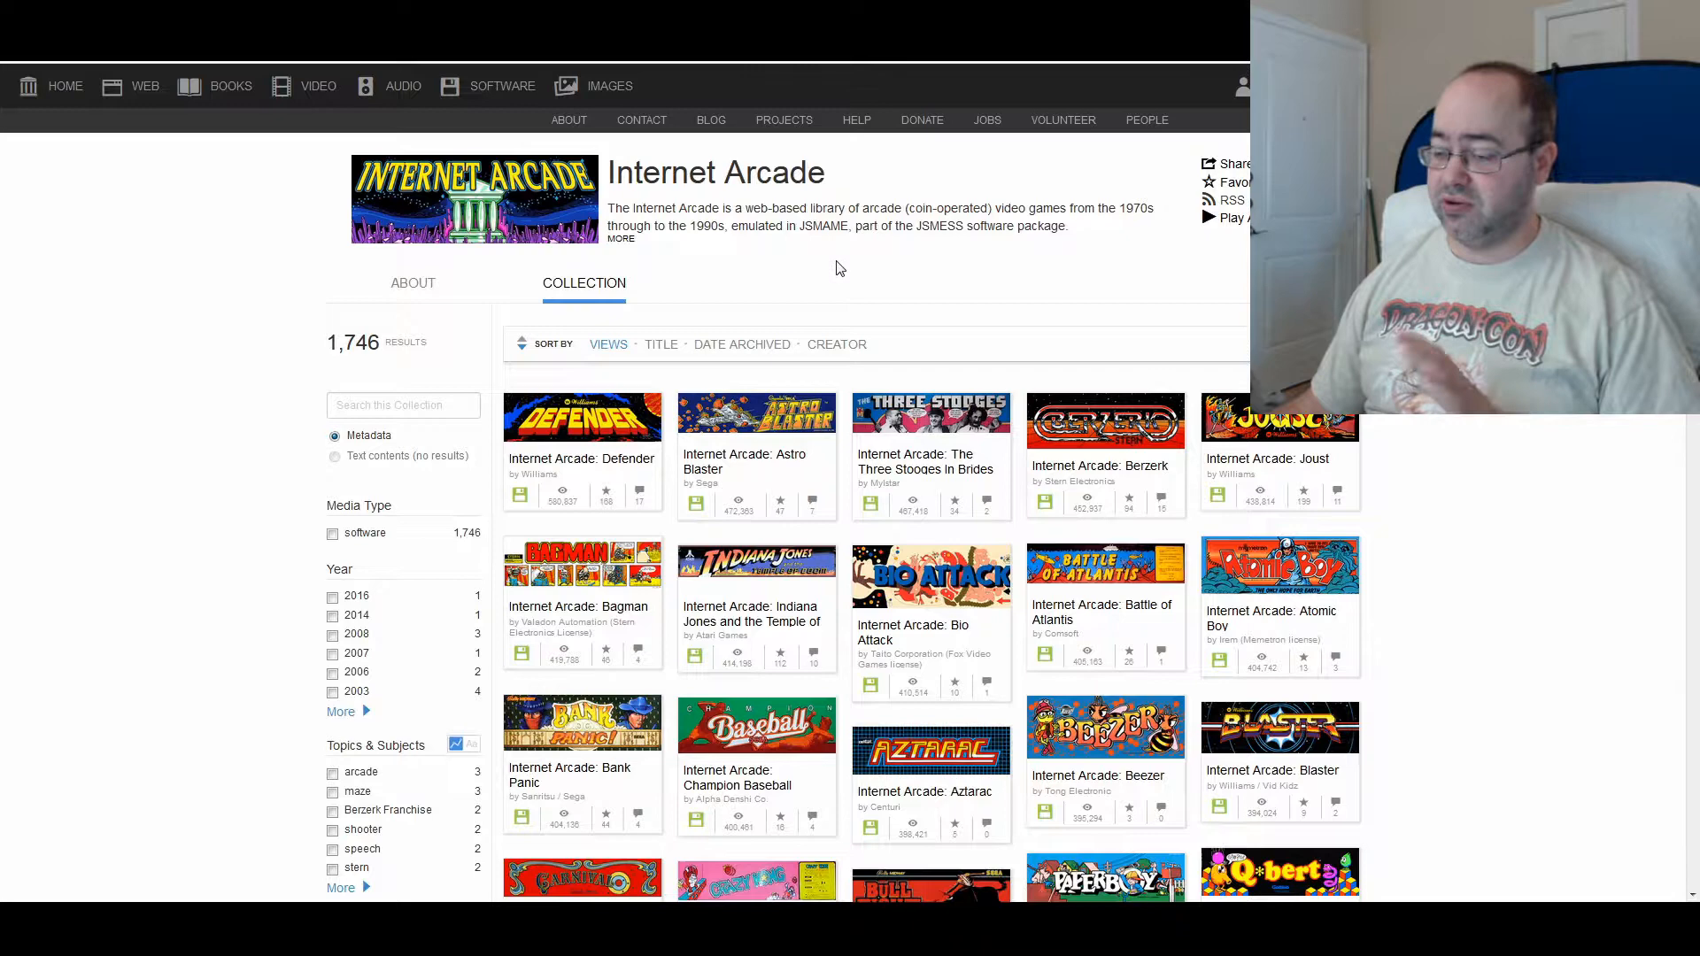
pyautogui.moveTo(759, 301)
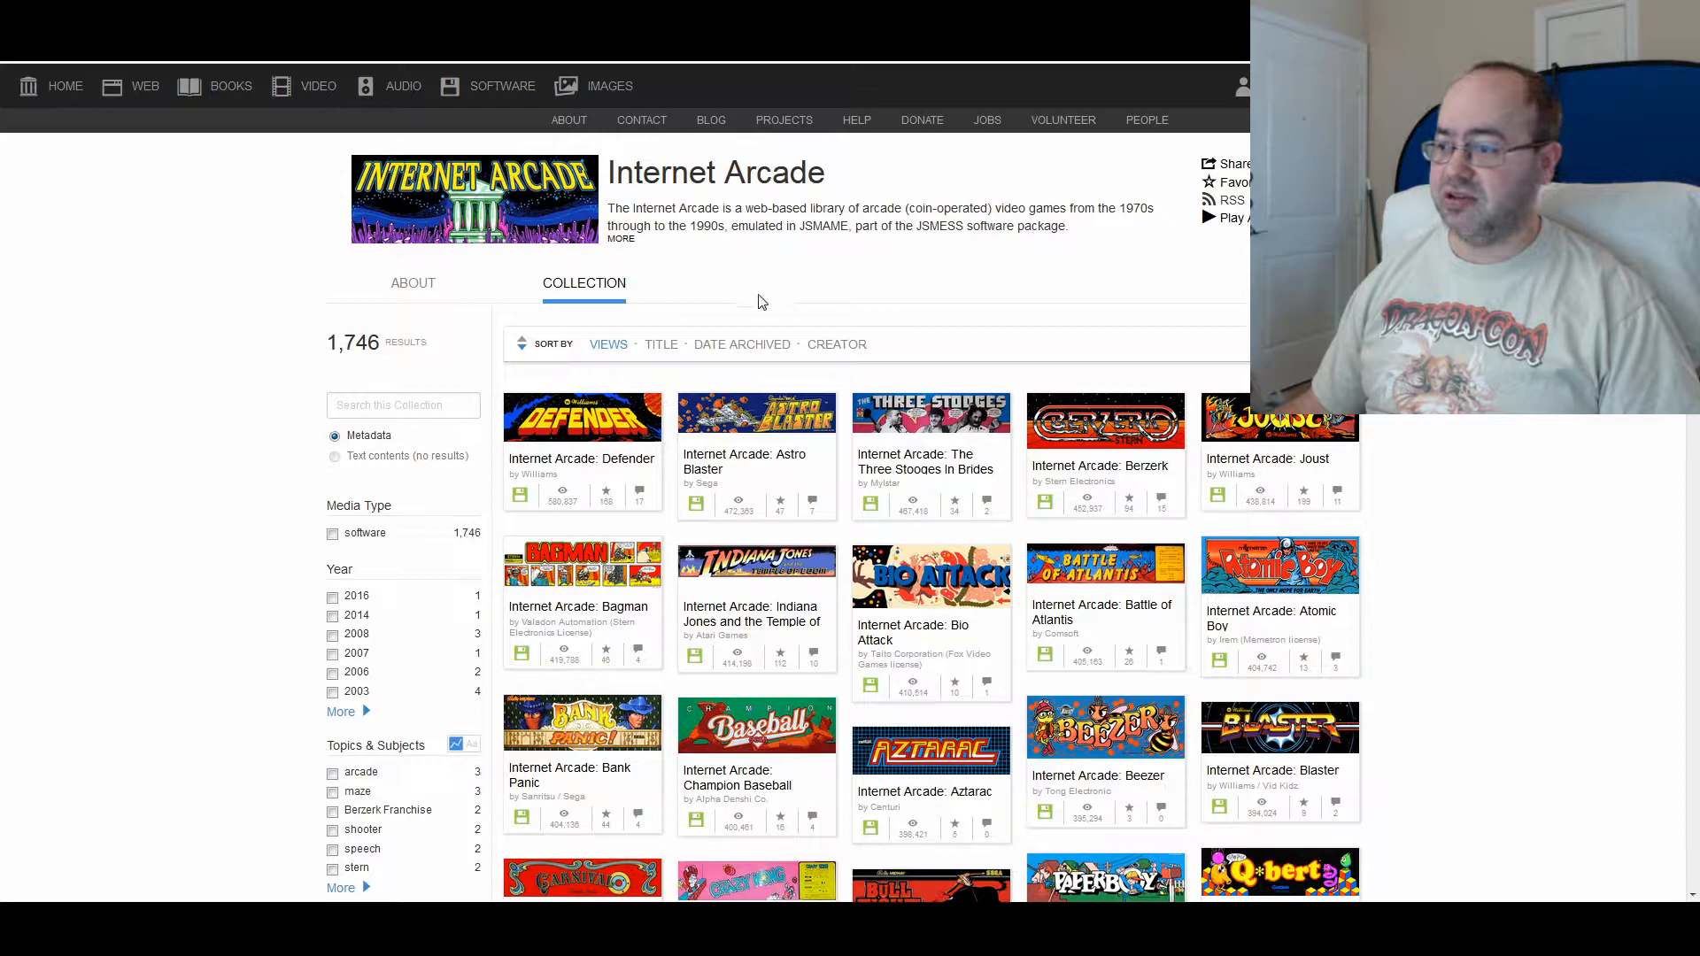
# - Go back home and reach the MS-DOS software library through the Software collection
pyautogui.click(144, 86)
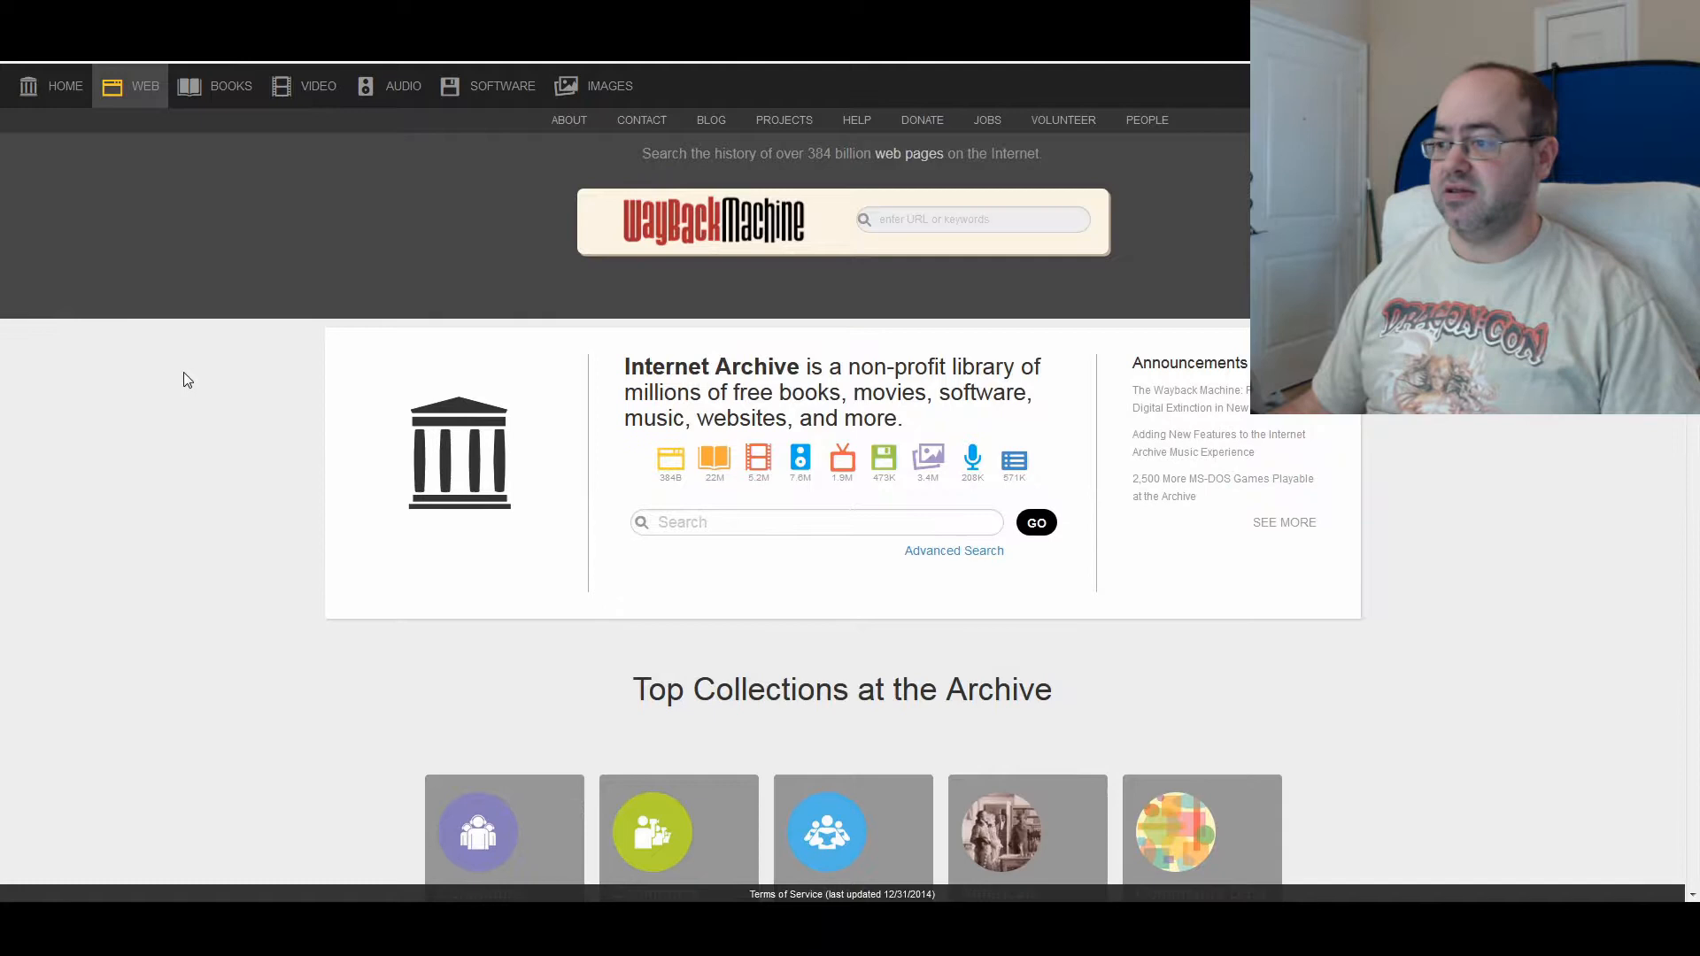
pyautogui.click(502, 86)
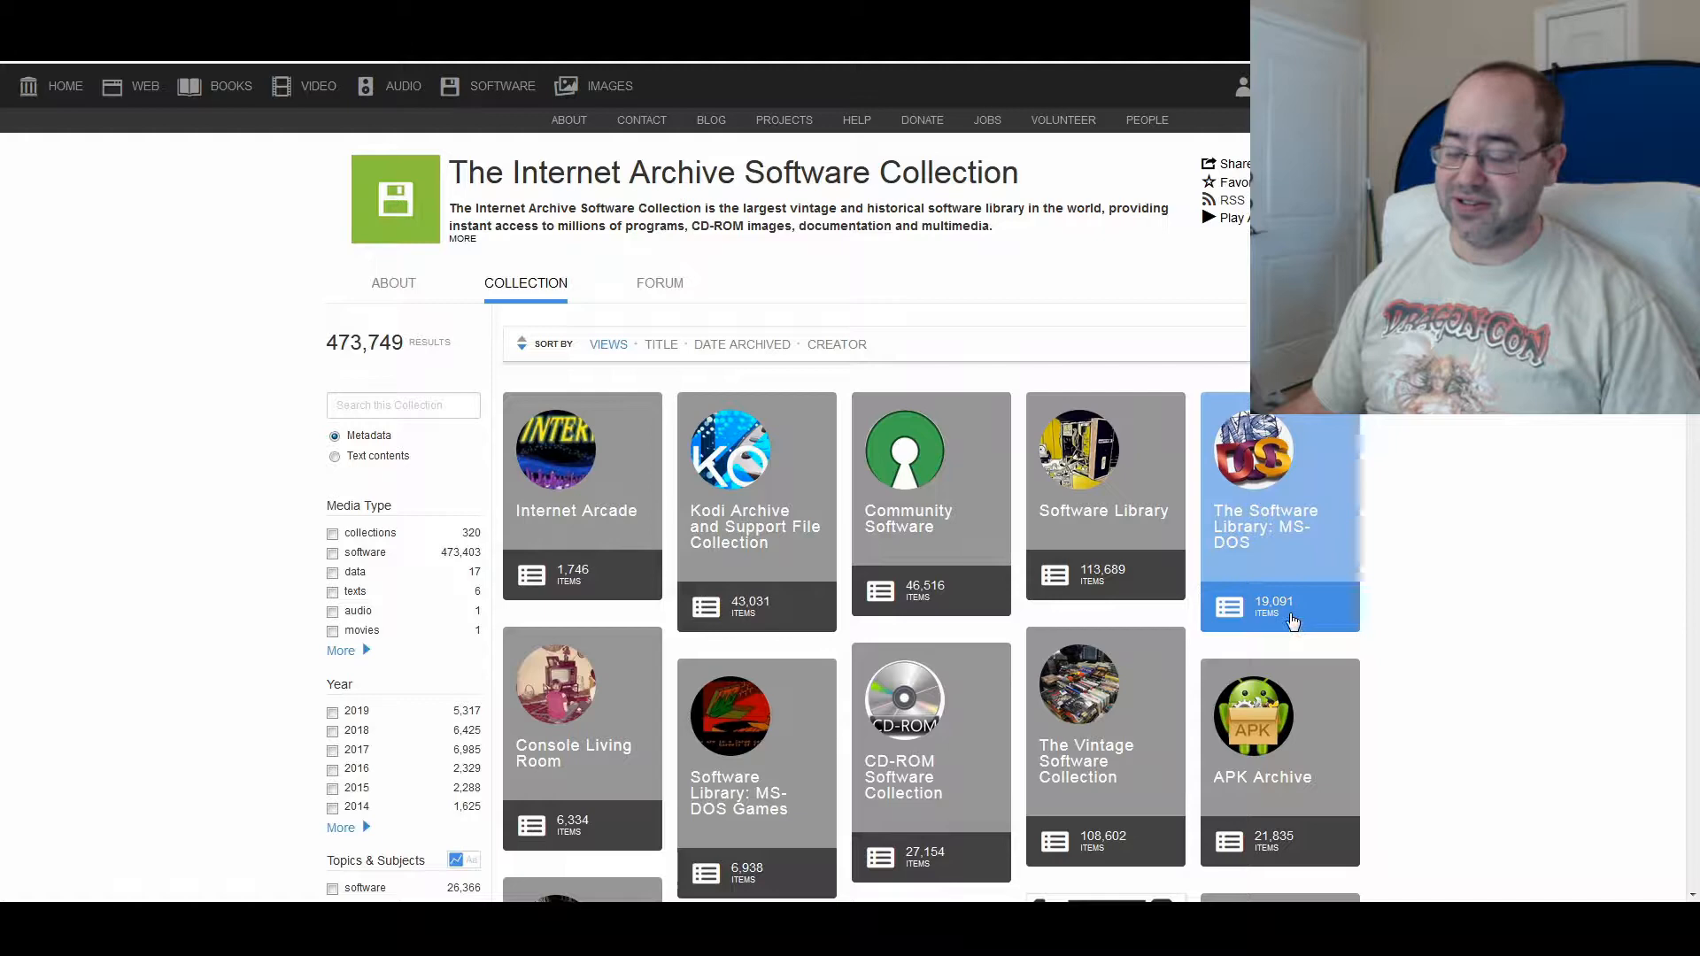
pyautogui.click(1279, 510)
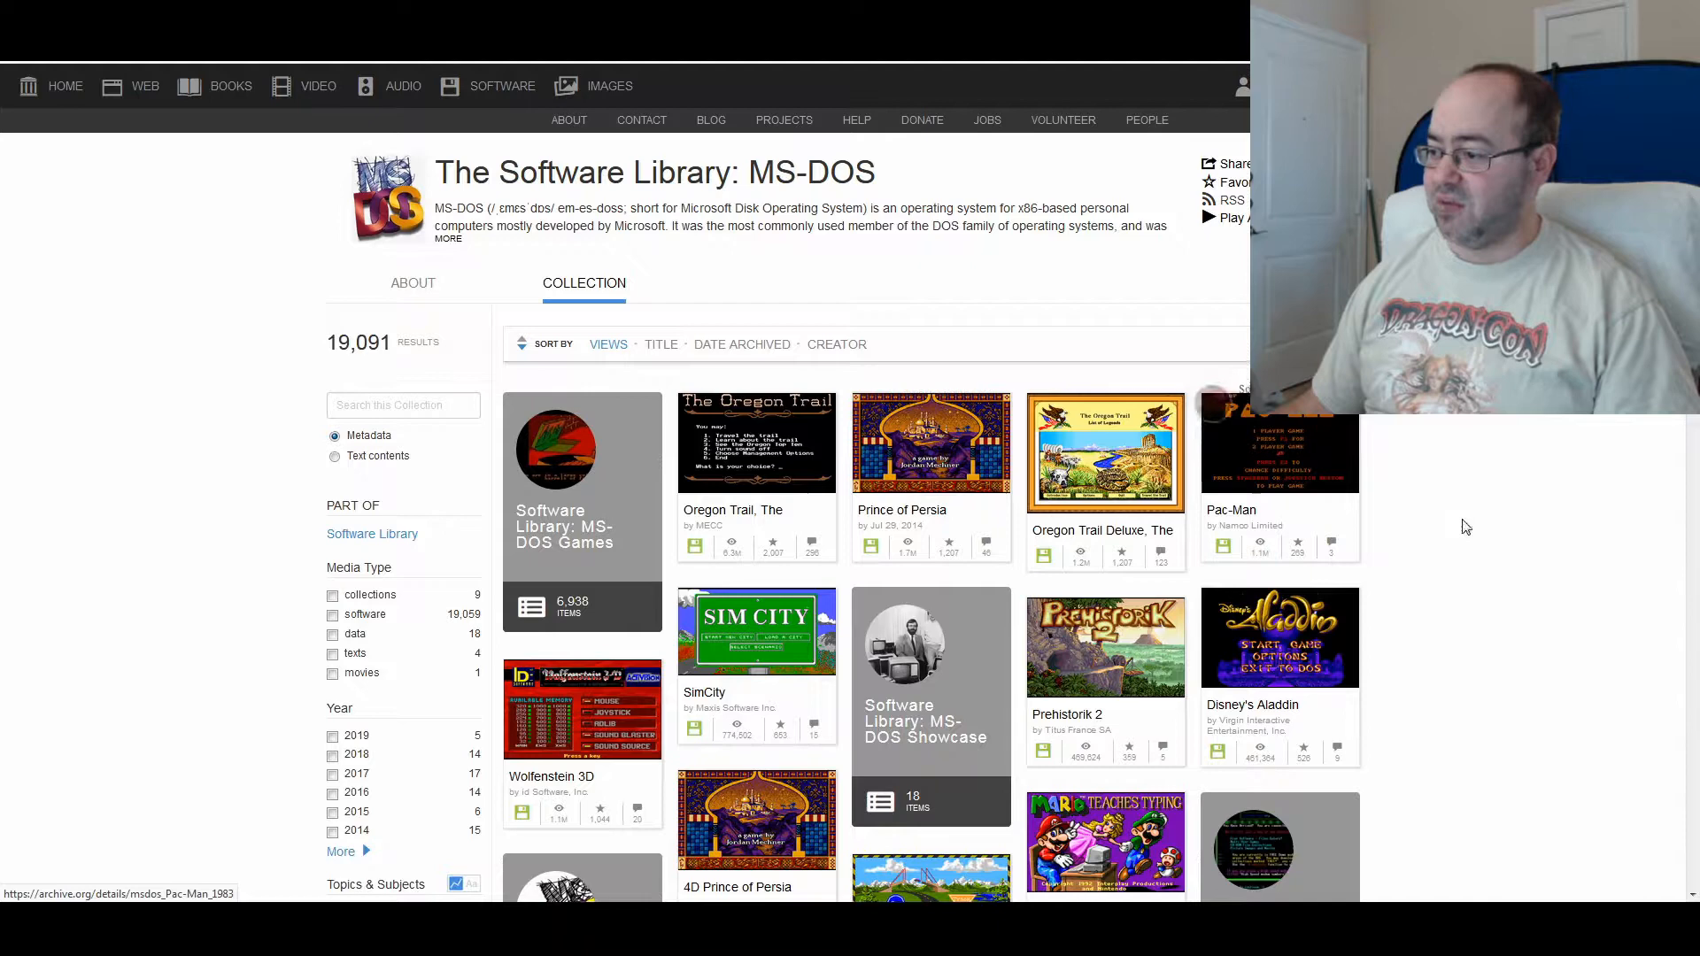
# - Scroll down the MS-DOS library grid and open the Golden Axe game page
pyautogui.scroll(-3)
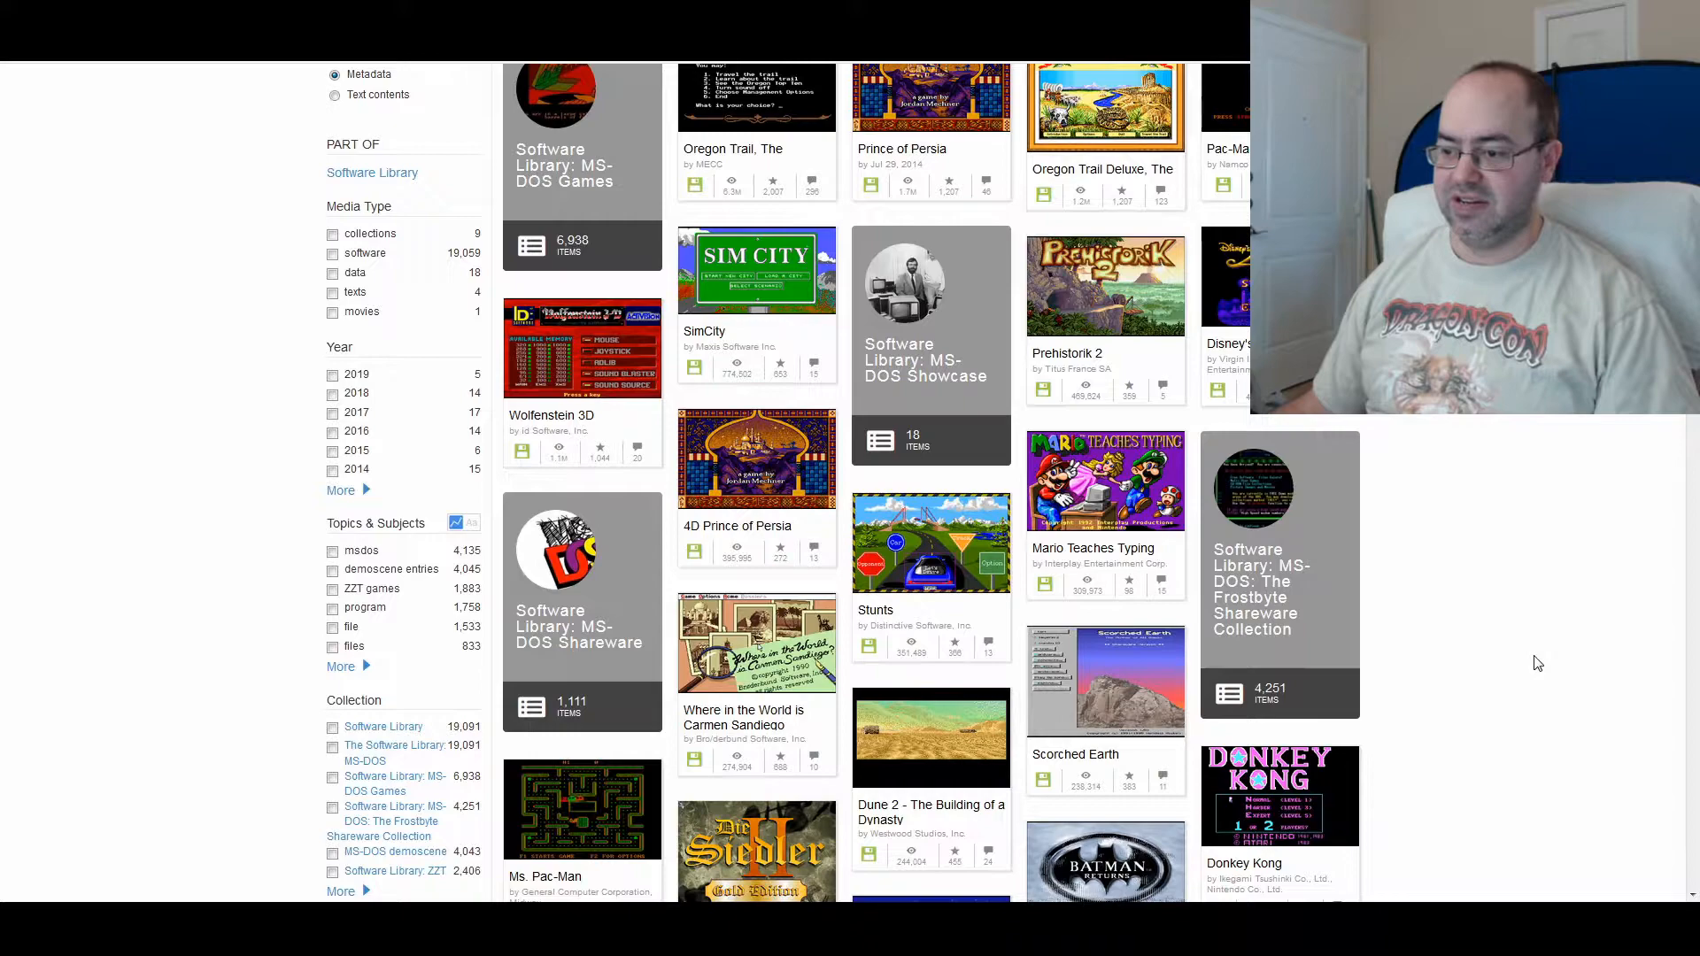
pyautogui.scroll(-3)
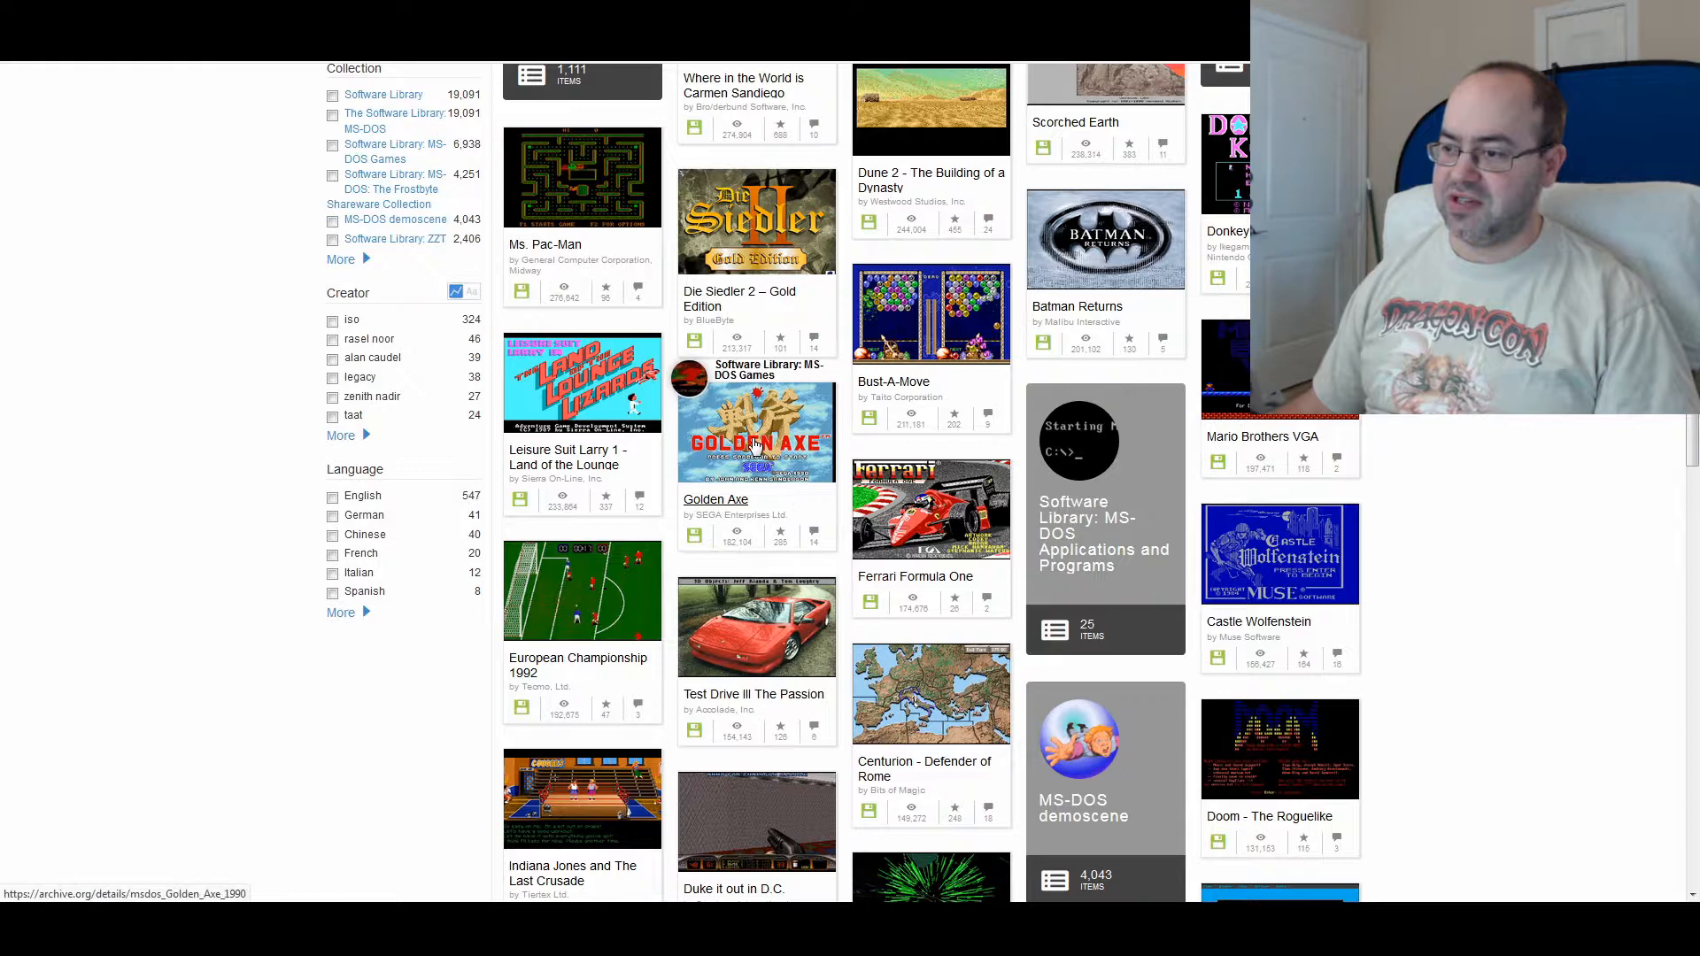
pyautogui.click(755, 428)
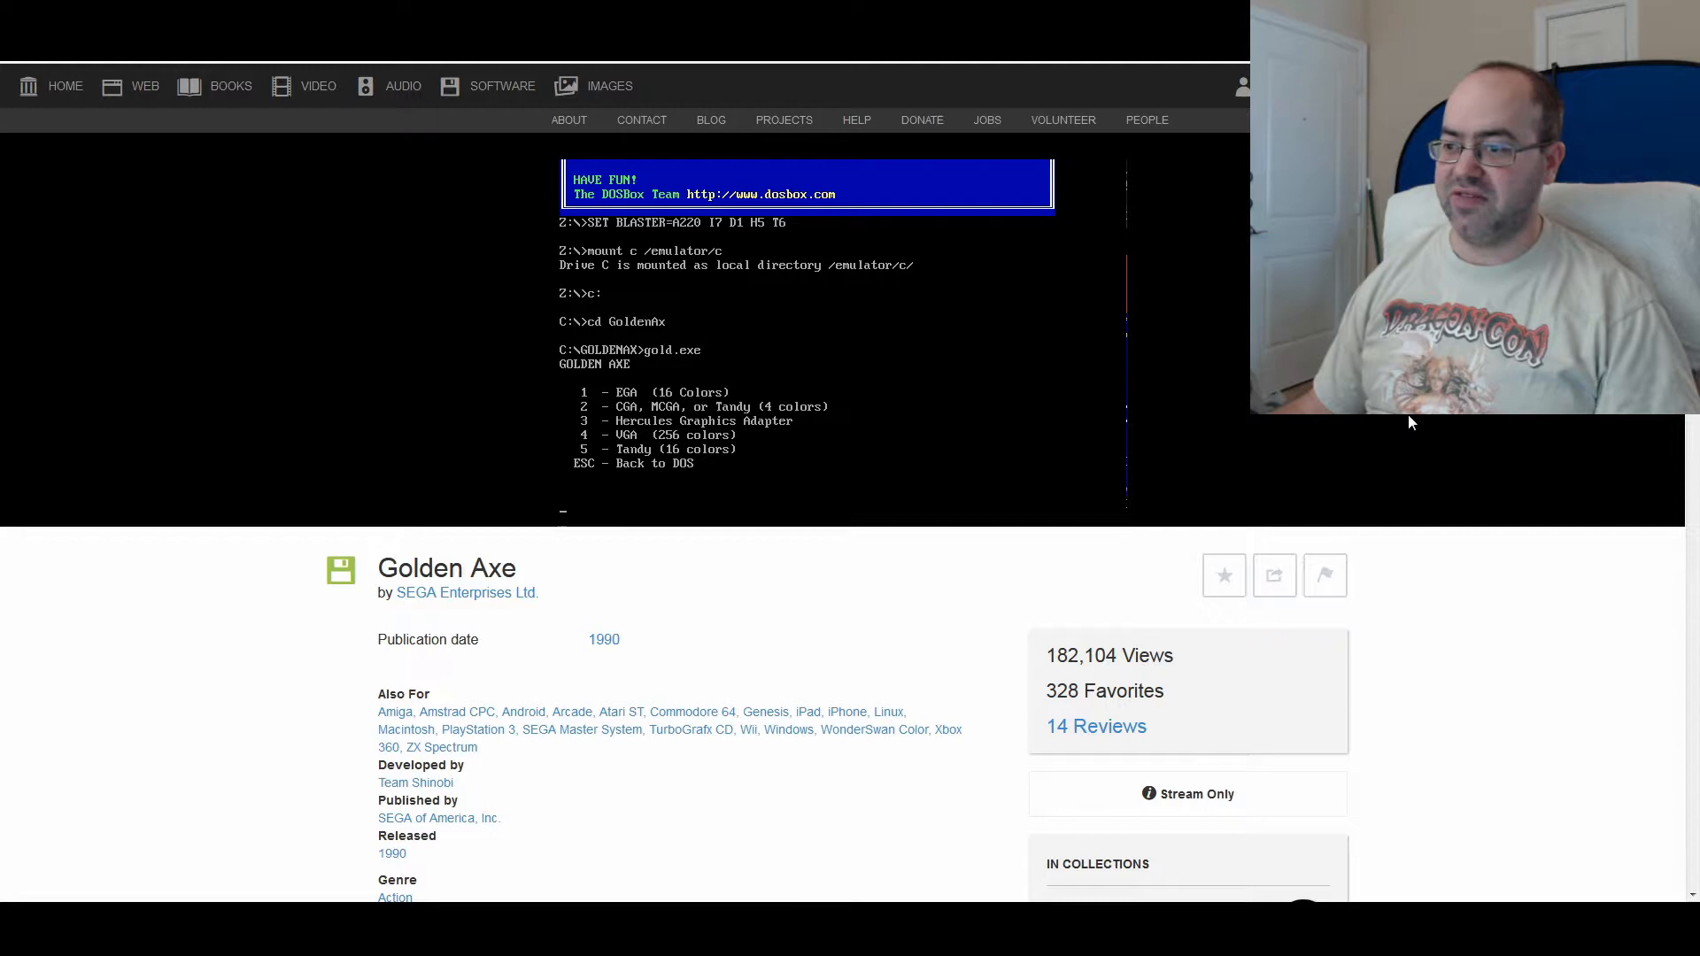
pyautogui.moveTo(1427, 429)
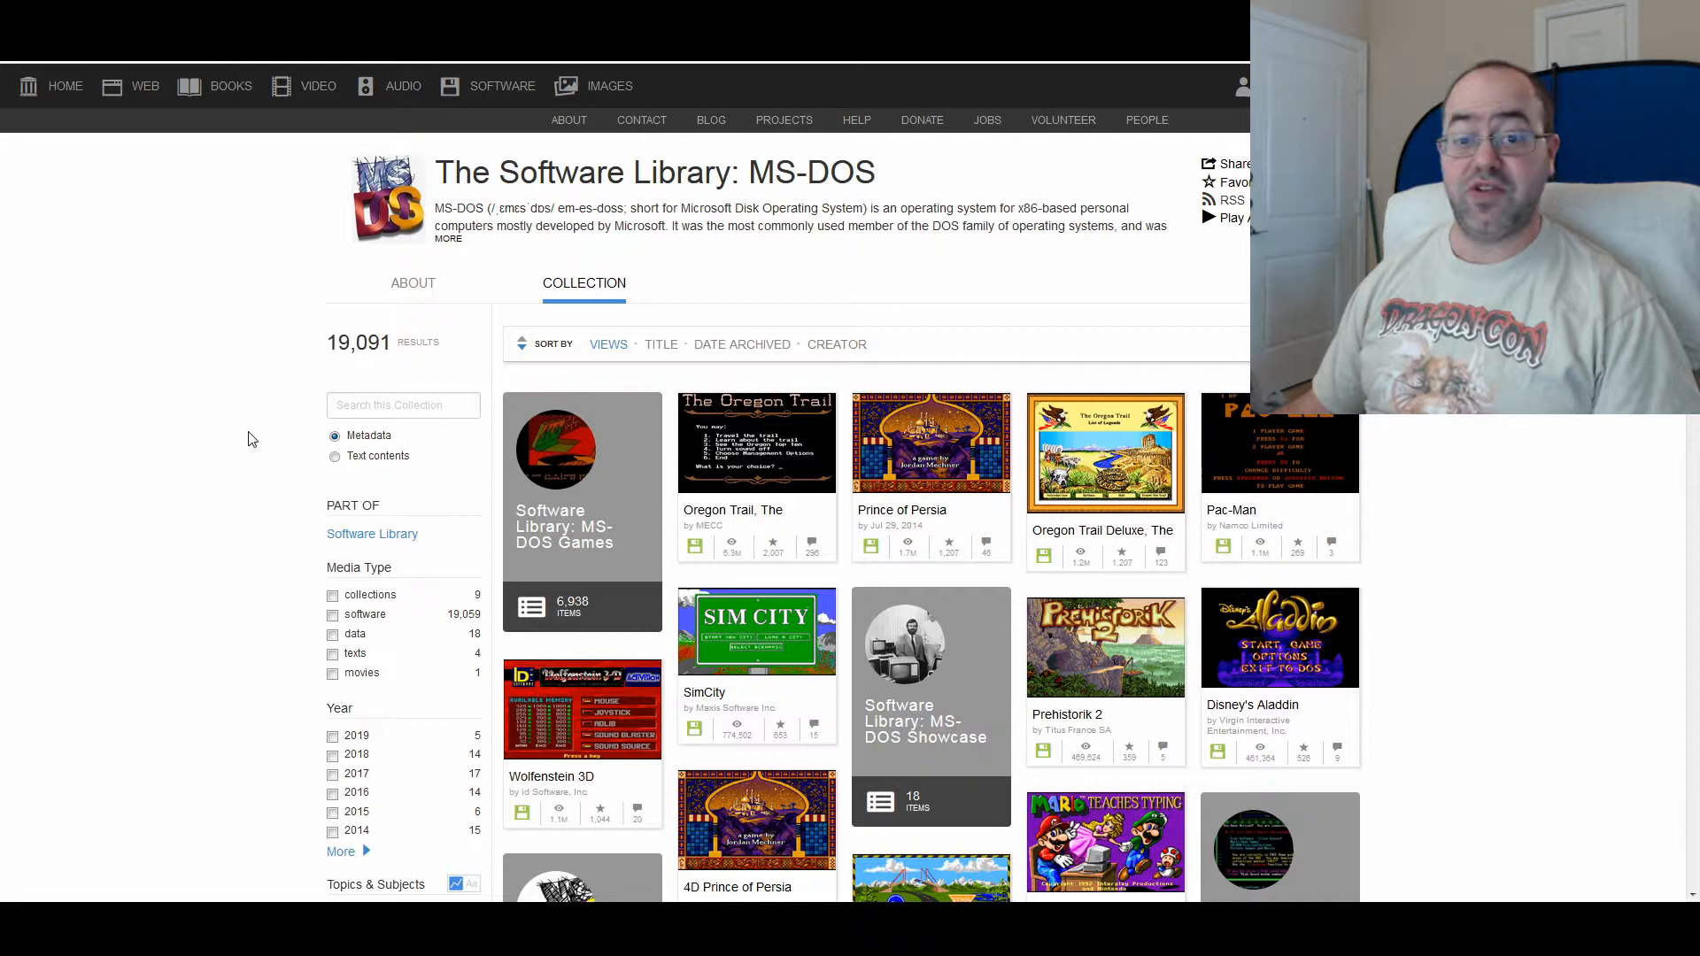
pyautogui.moveTo(305, 445)
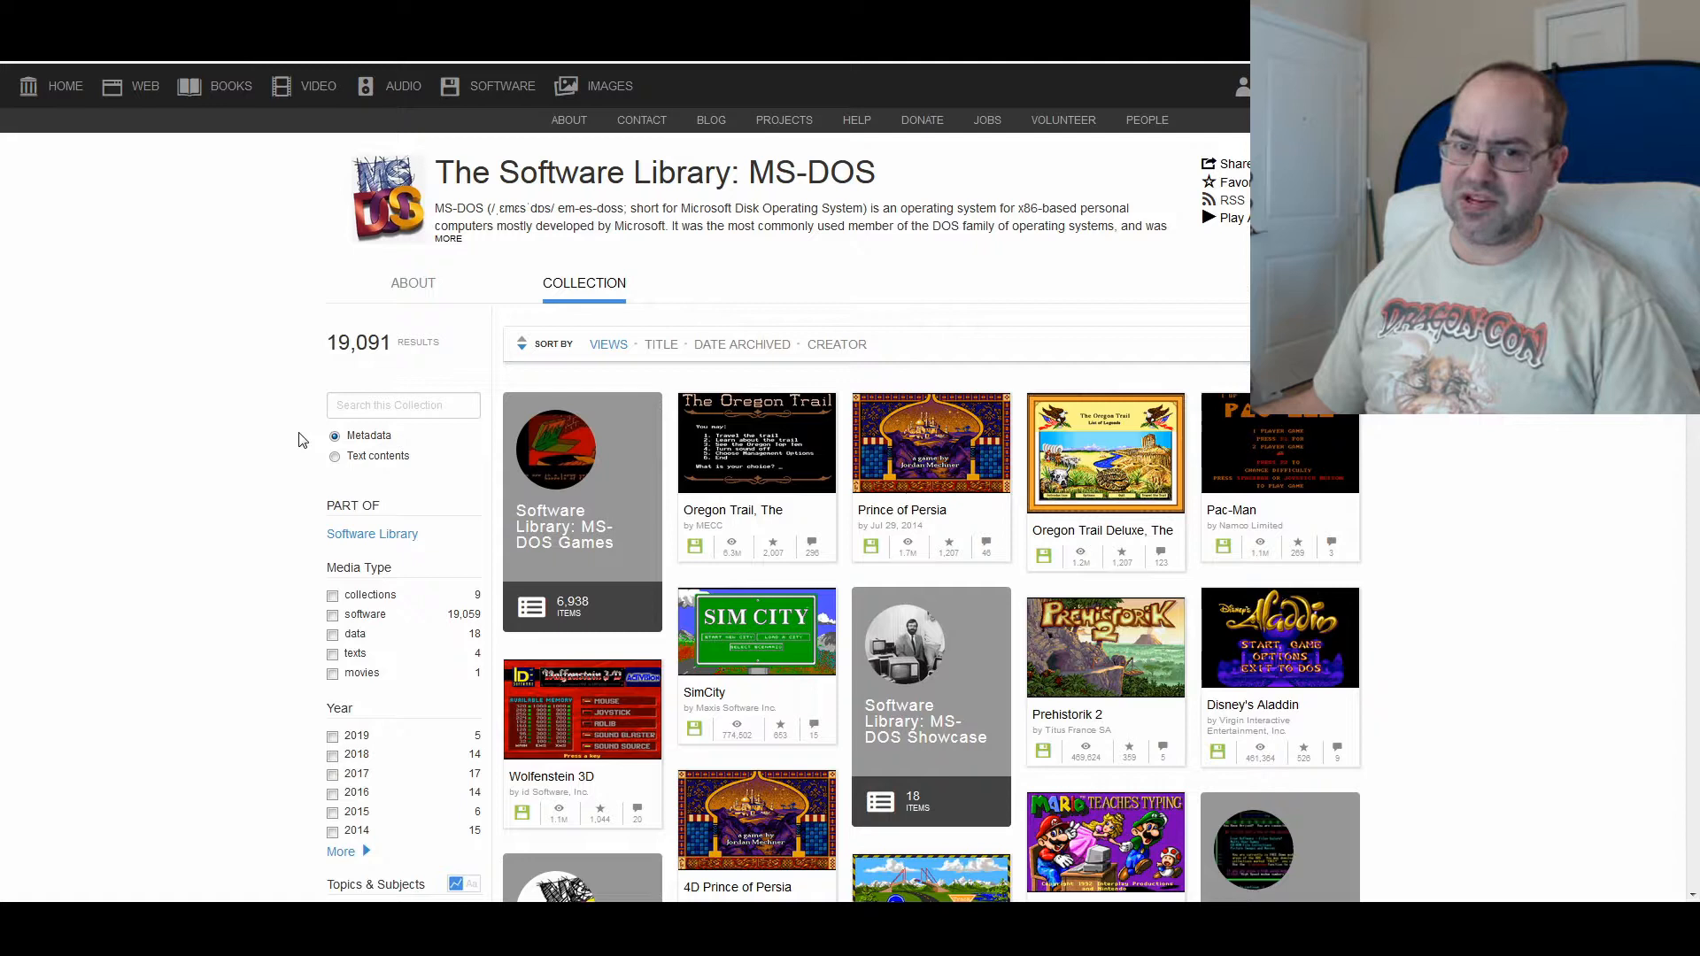
pyautogui.moveTo(298, 439)
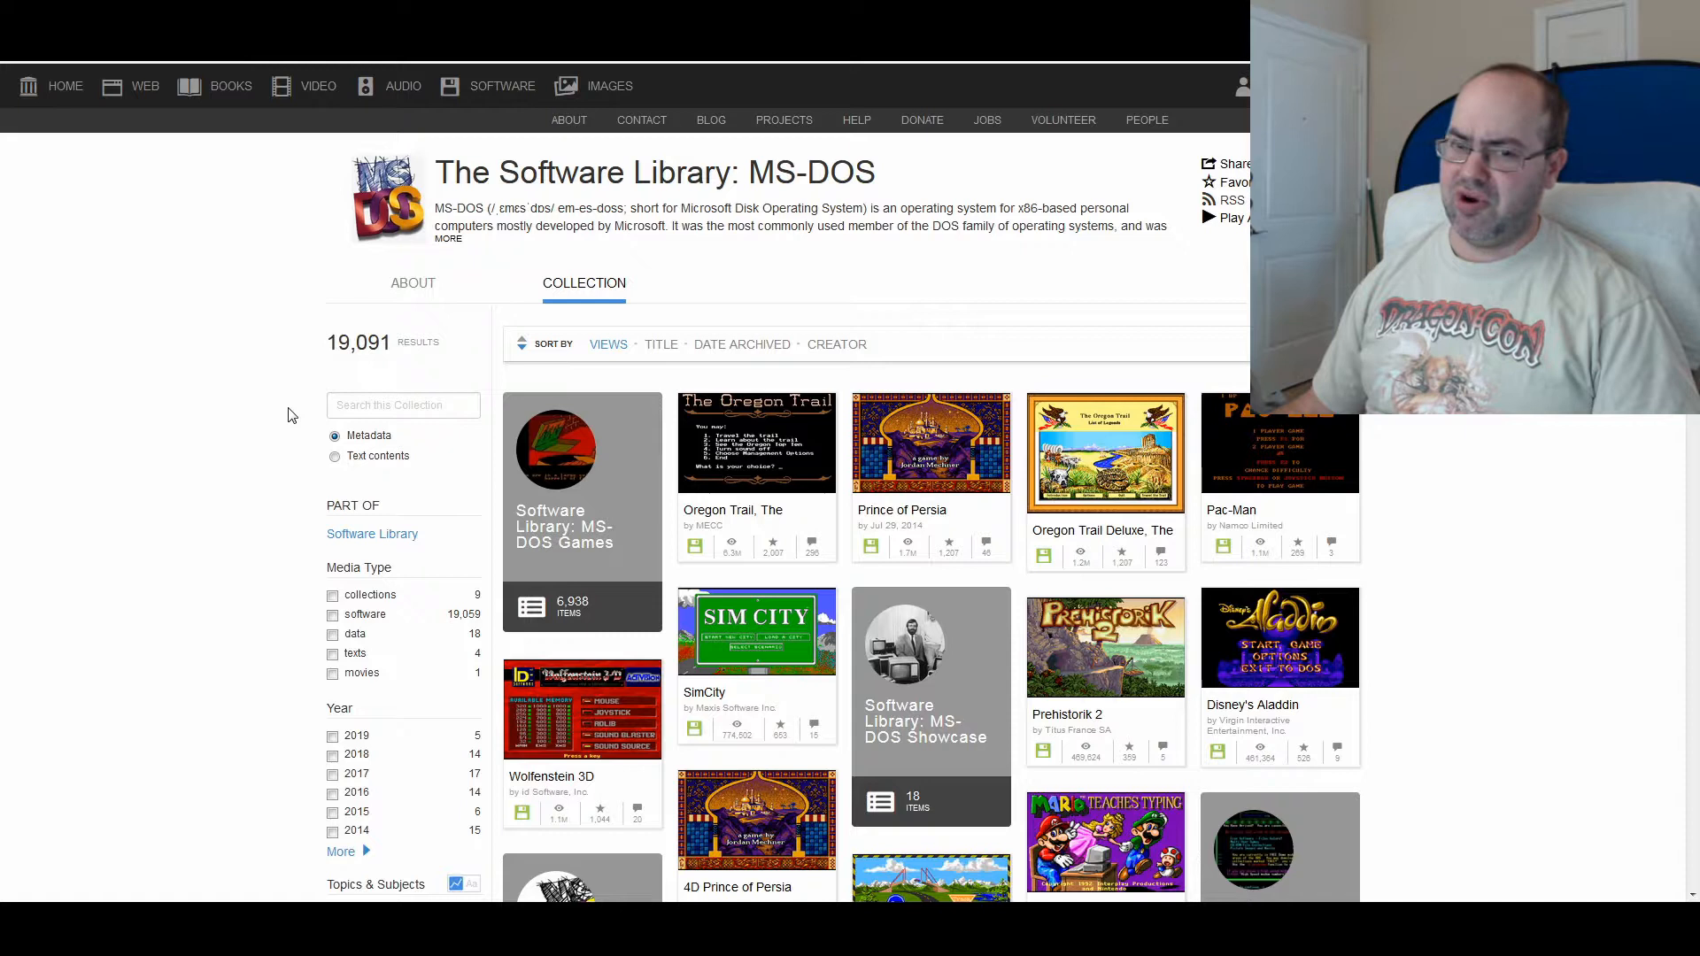
pyautogui.moveTo(248, 332)
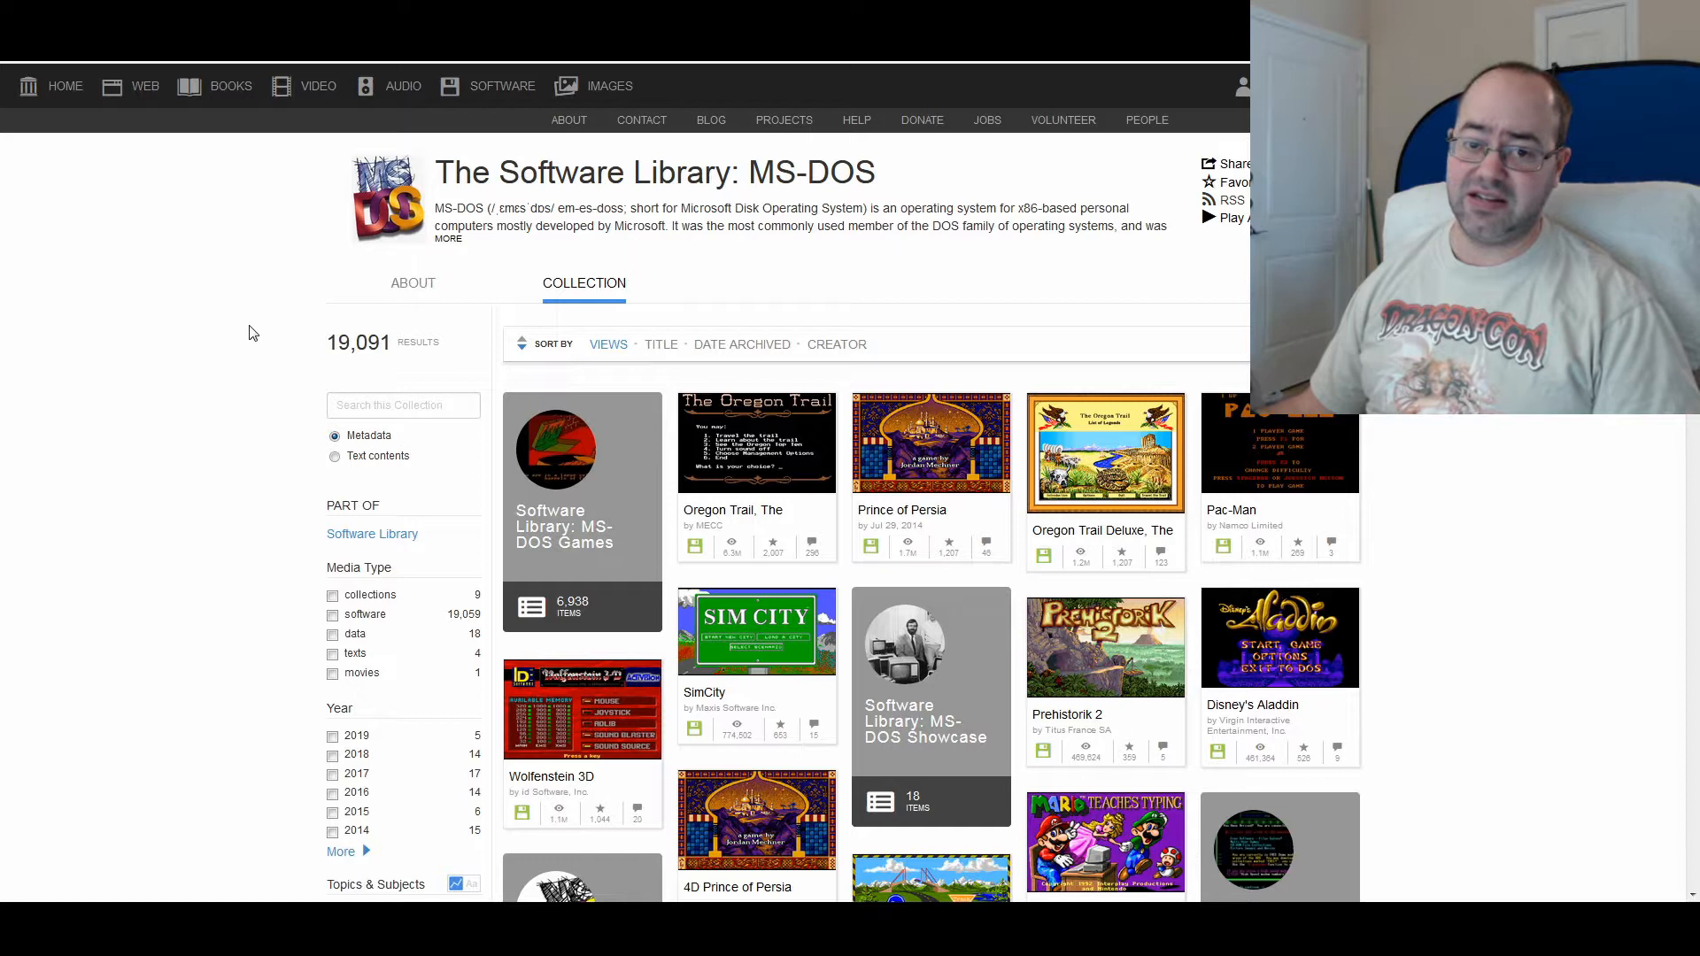
pyautogui.moveTo(583, 711)
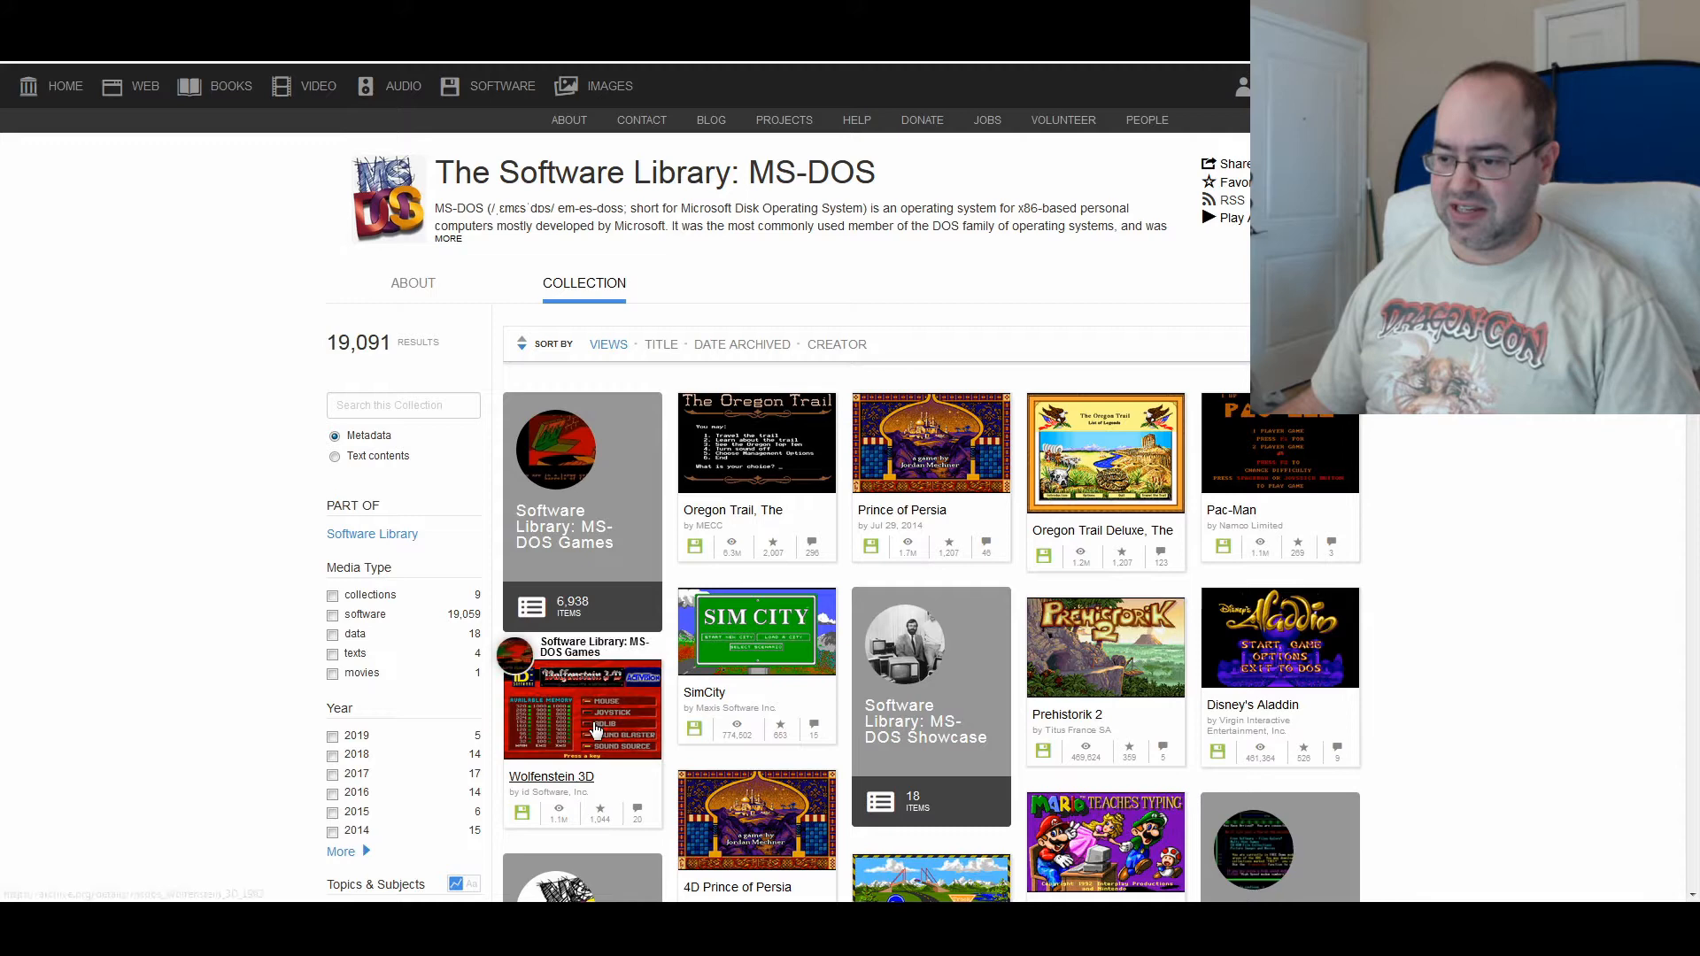
pyautogui.scroll(-3)
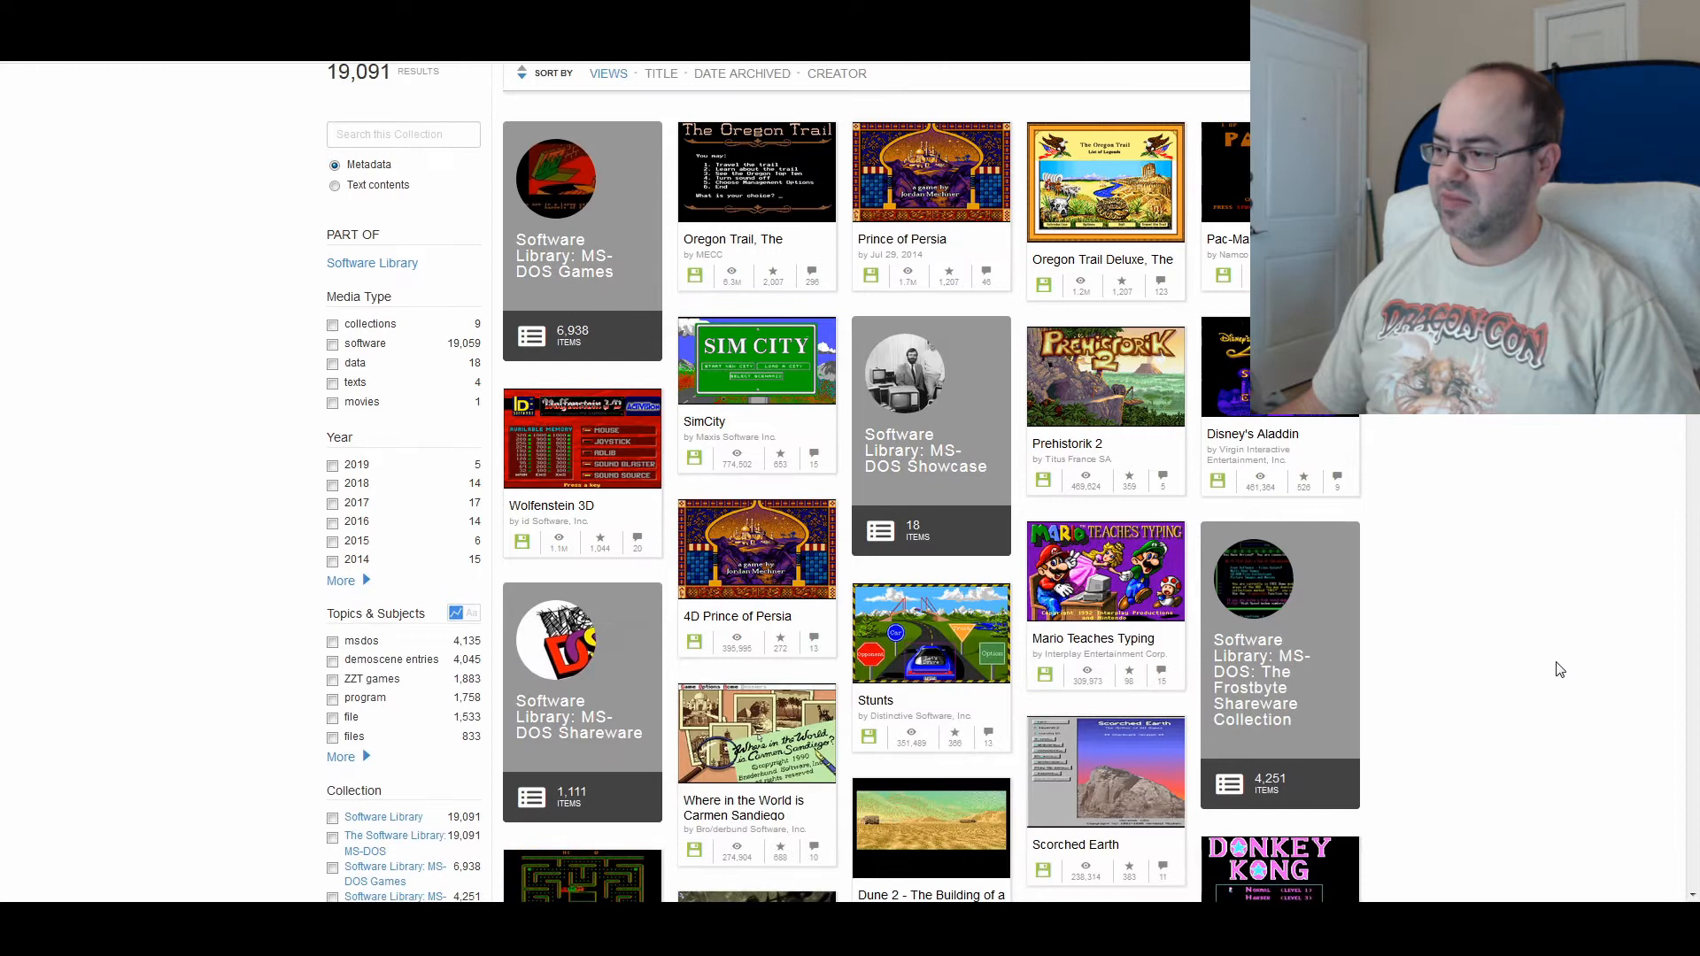